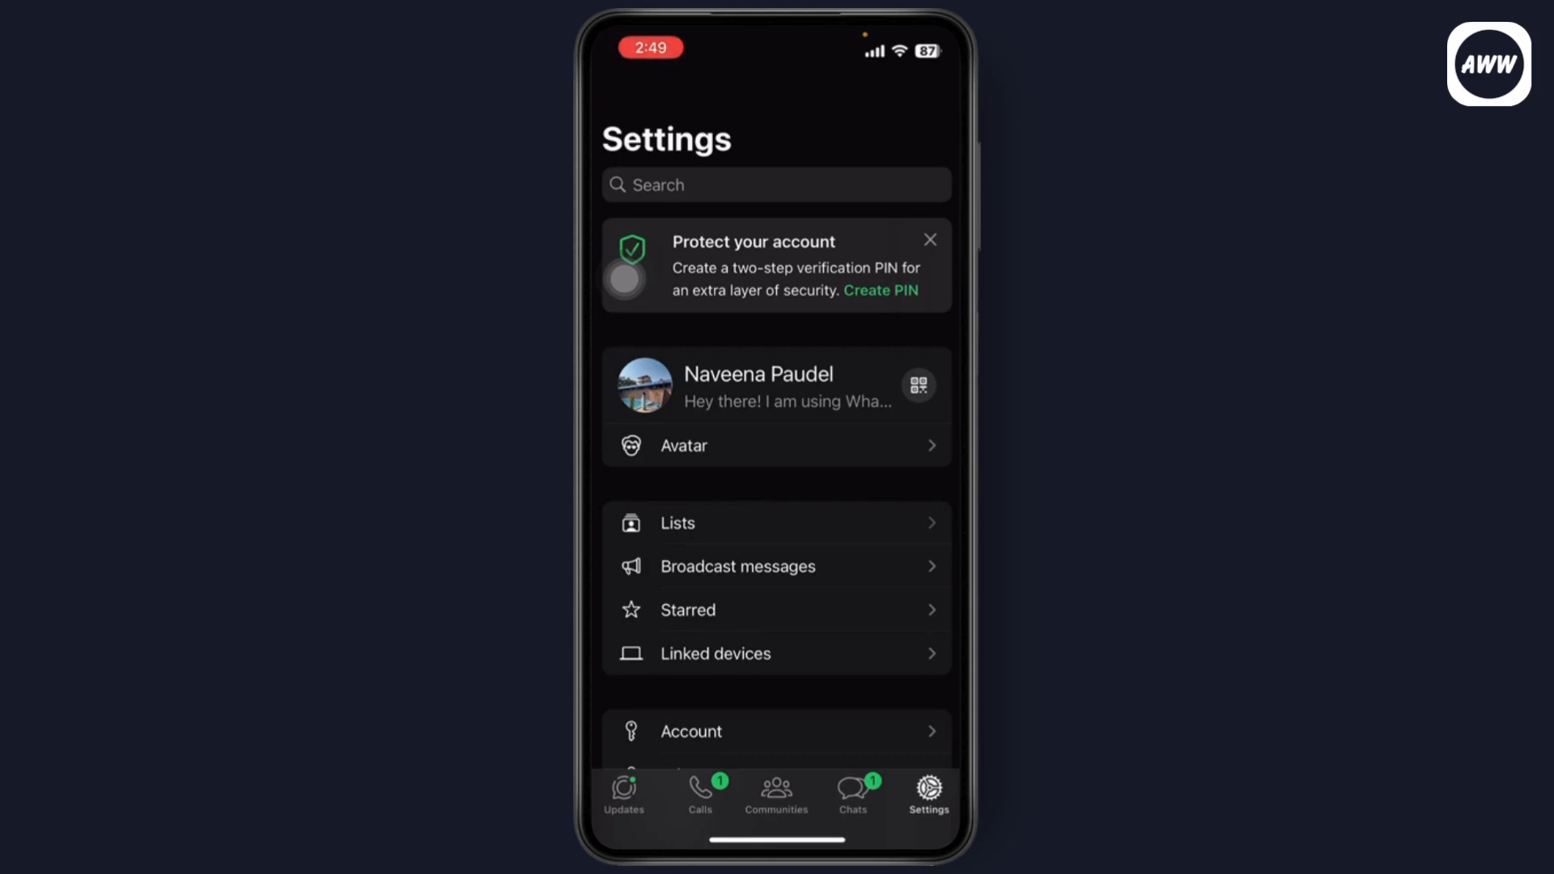
pyautogui.scroll(-3)
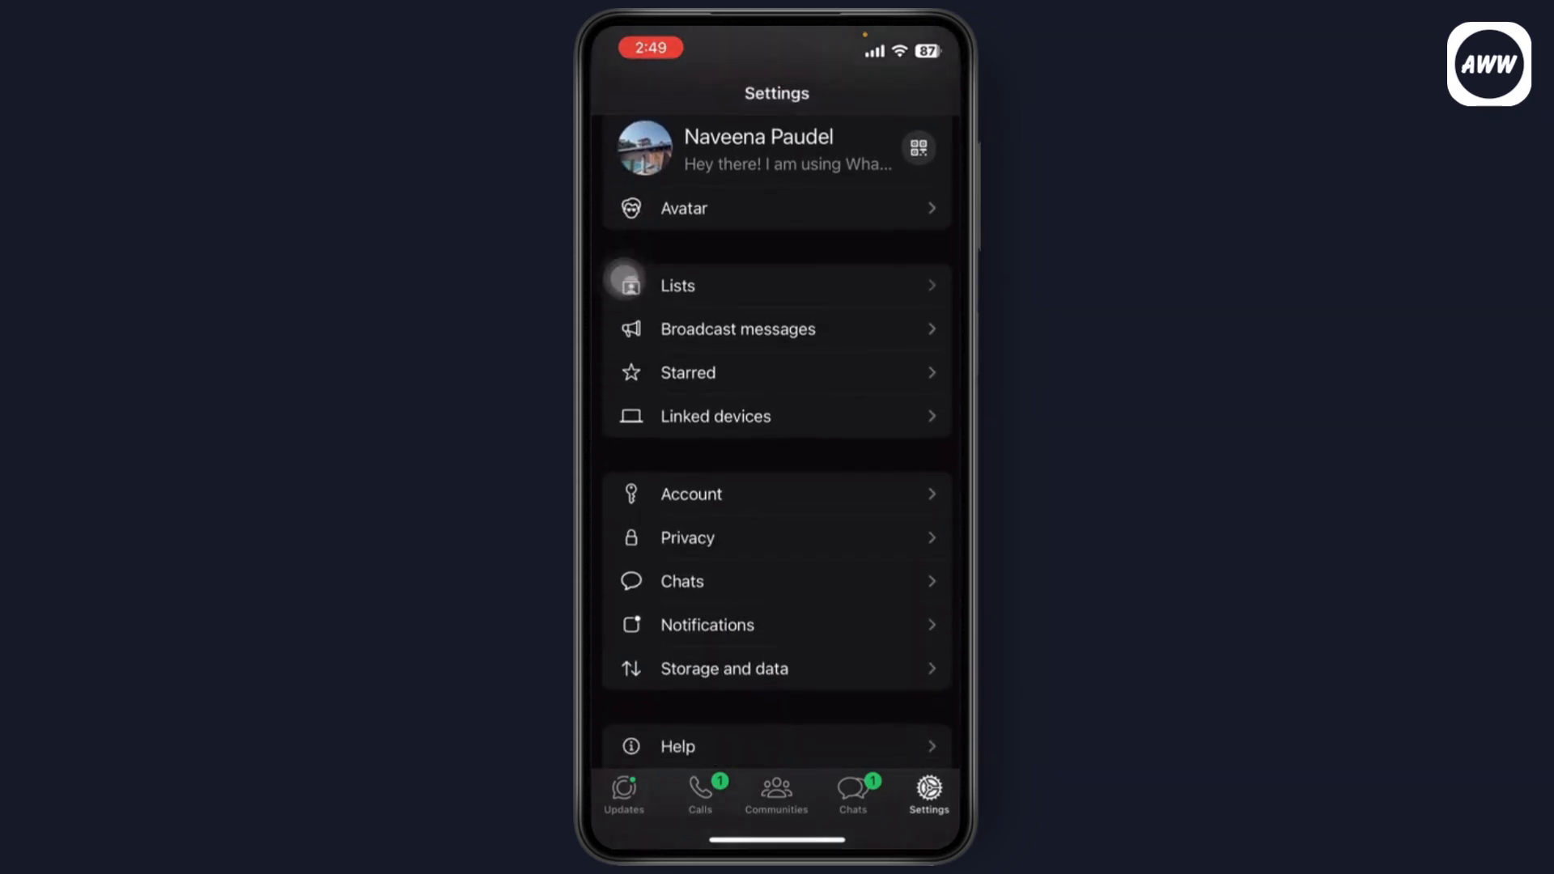
pyautogui.scroll(-3)
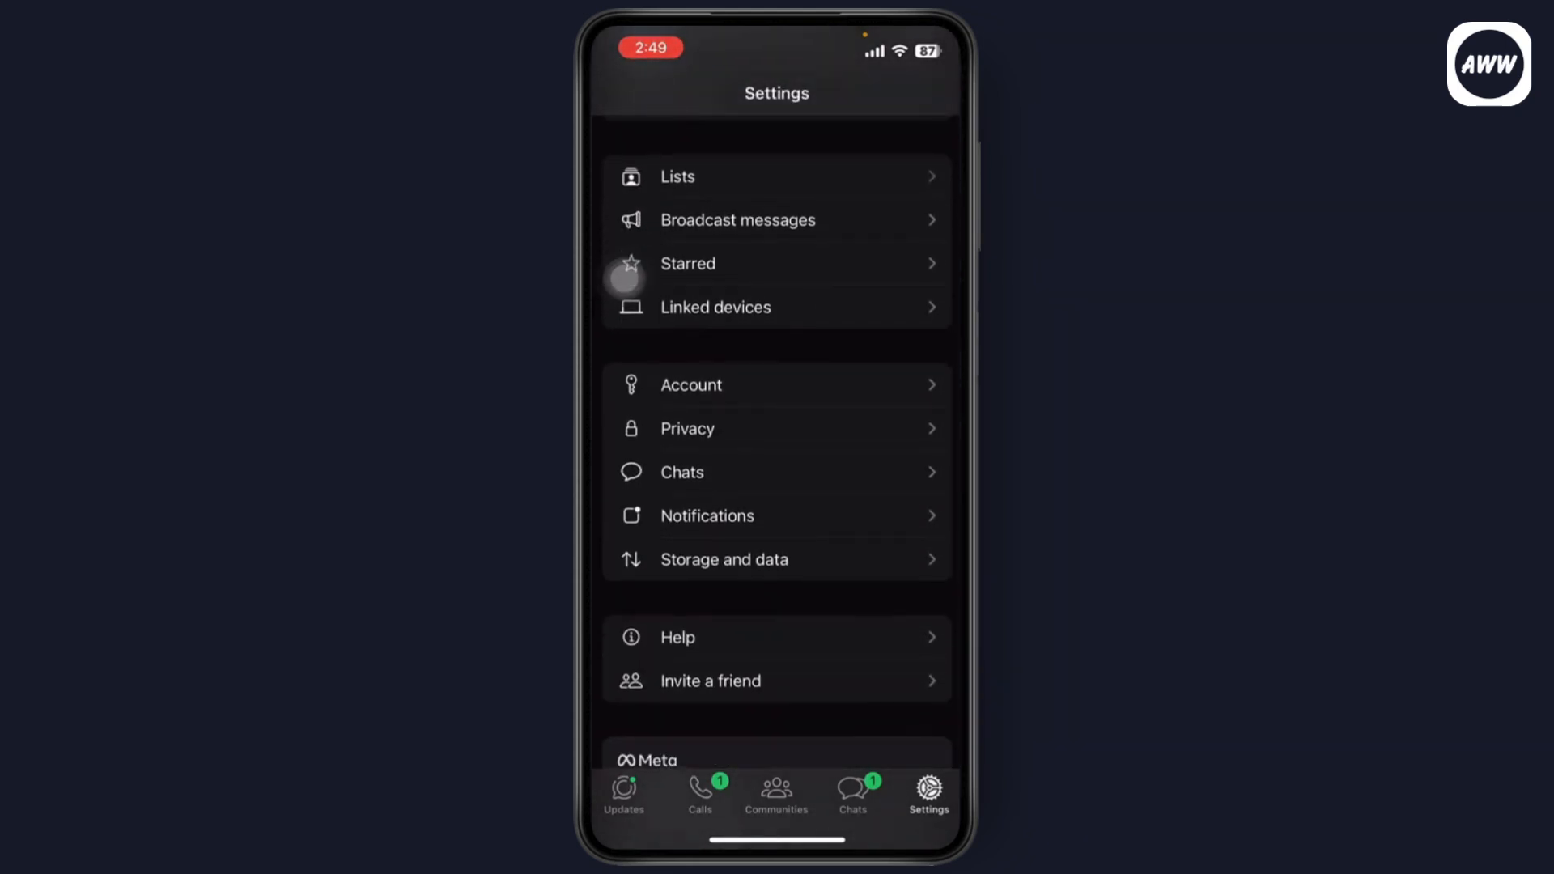